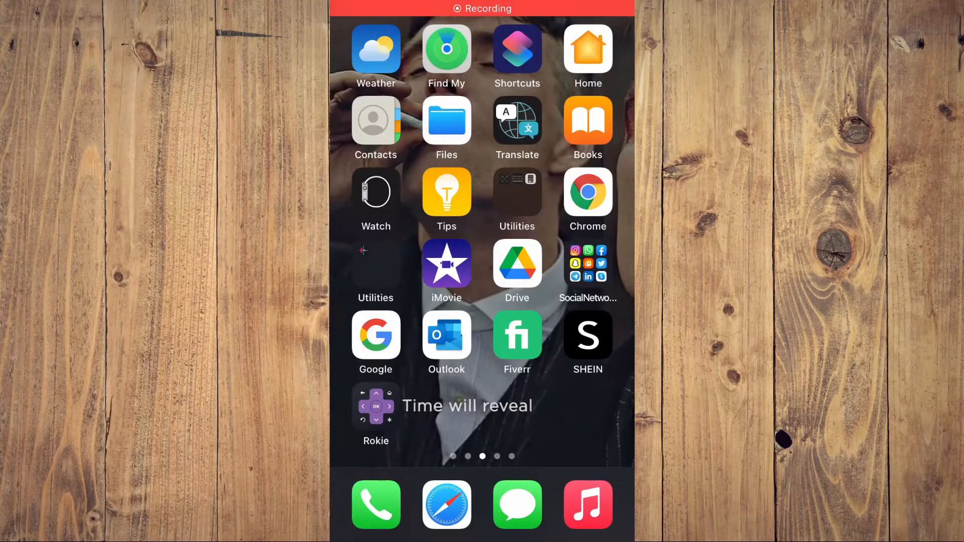
- Open the Social Networking folder on the iOS Home Screen
{"action": "left_click", "coordinate": [588, 263]}
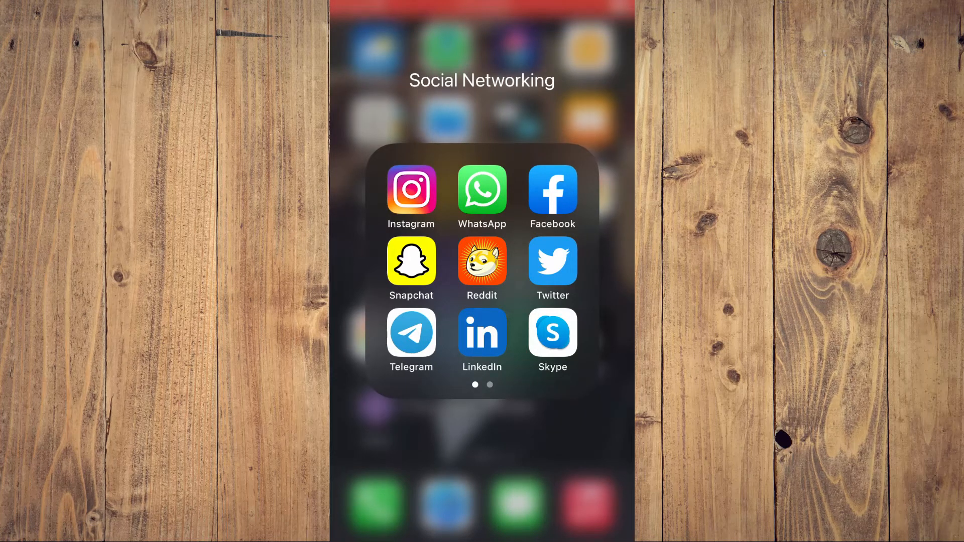
- Launch Instagram, landing on the ldr_quotes_page profile
{"action": "left_click", "coordinate": [411, 189]}
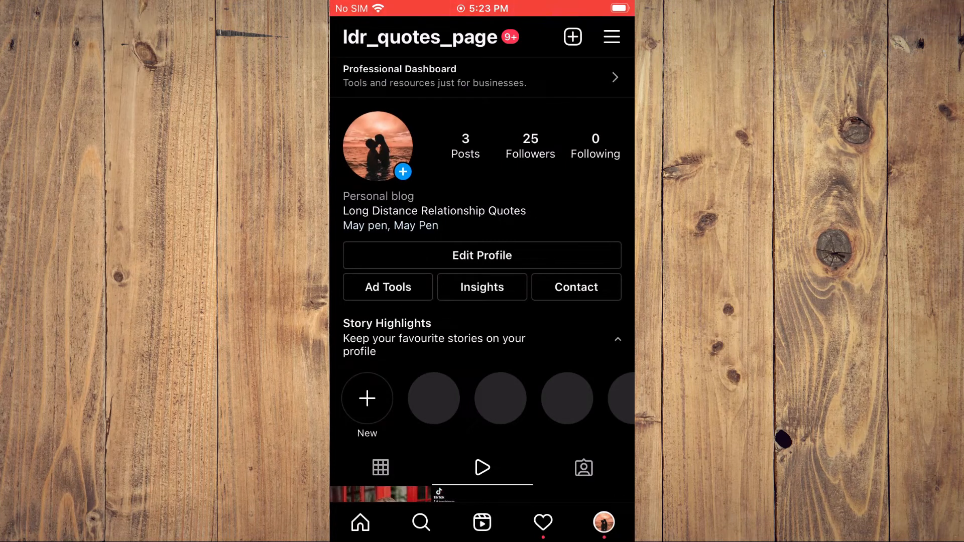
- Reach the Time spent screen via the profile menu's Your activity
{"action": "left_click", "coordinate": [611, 36]}
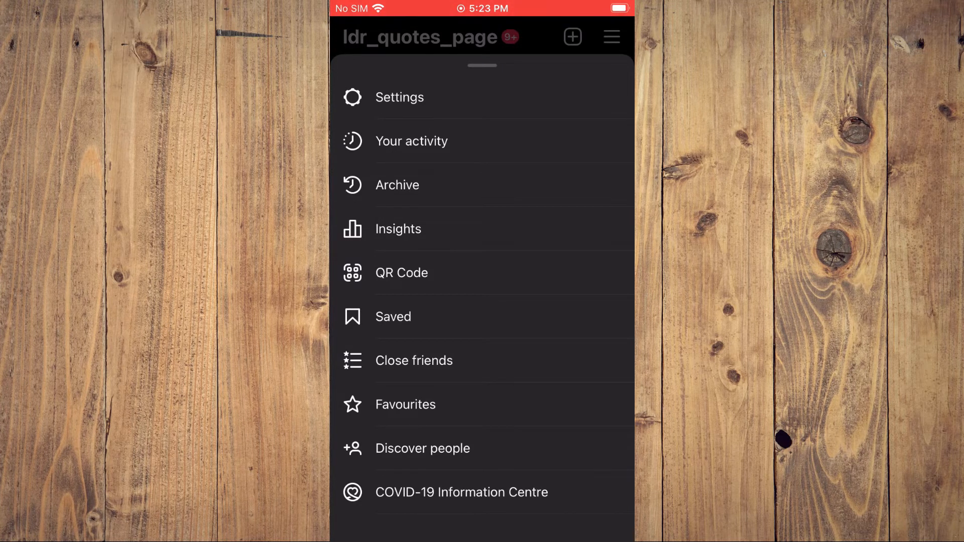
{"action": "left_click", "coordinate": [410, 141]}
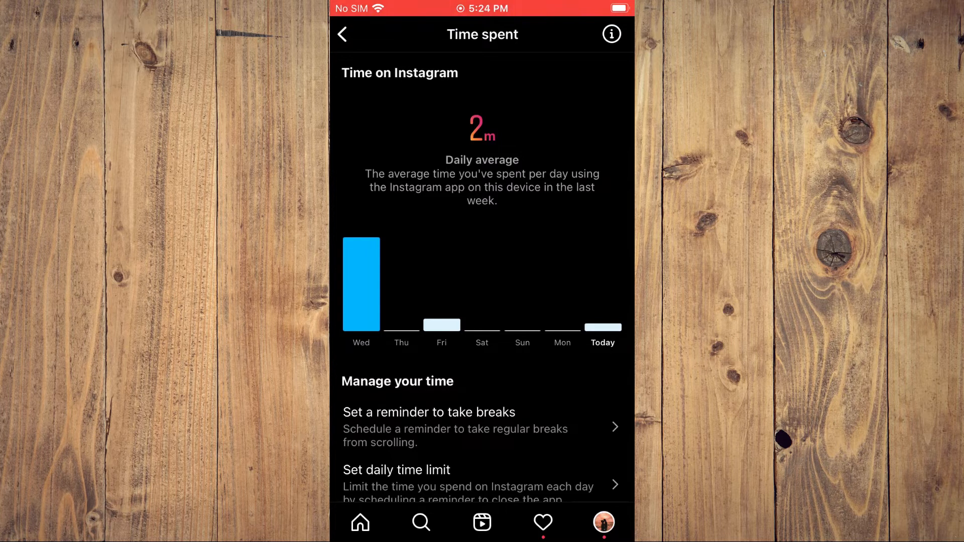
- Show the Set daily time limit choices, currently Off
{"action": "scroll", "scroll_direction": "down", "scroll_amount": 3}
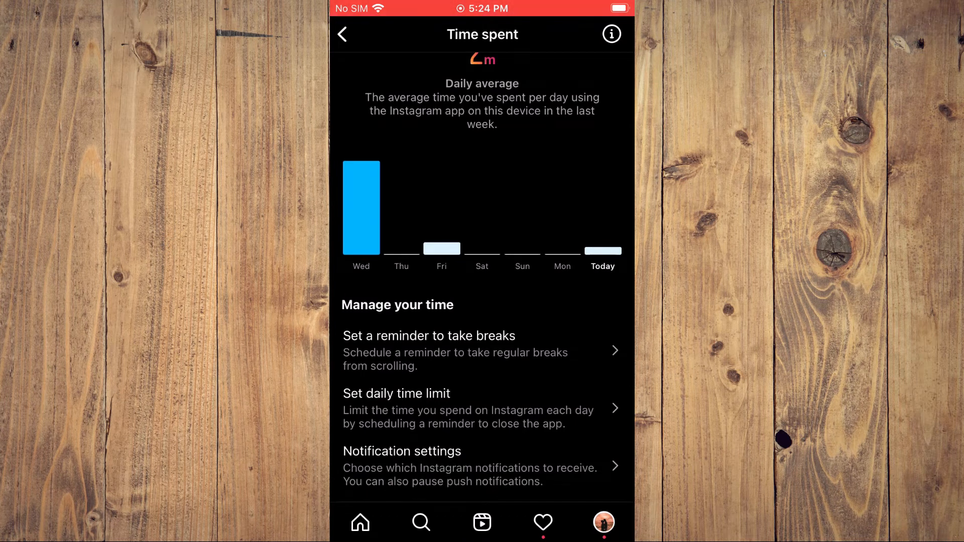
{"action": "left_click", "coordinate": [397, 394]}
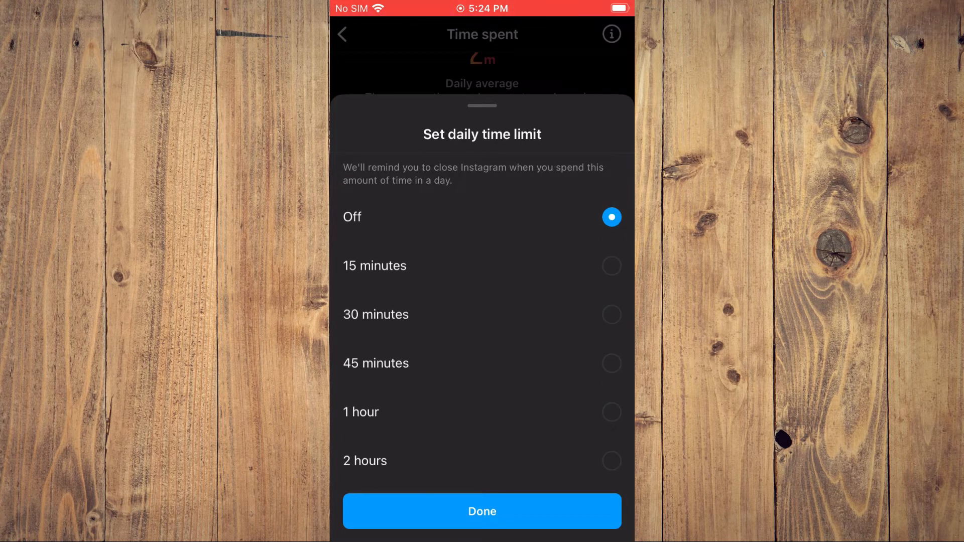
- Set the daily time limit to 15 minutes and confirm with Done
{"action": "left_click", "coordinate": [374, 266]}
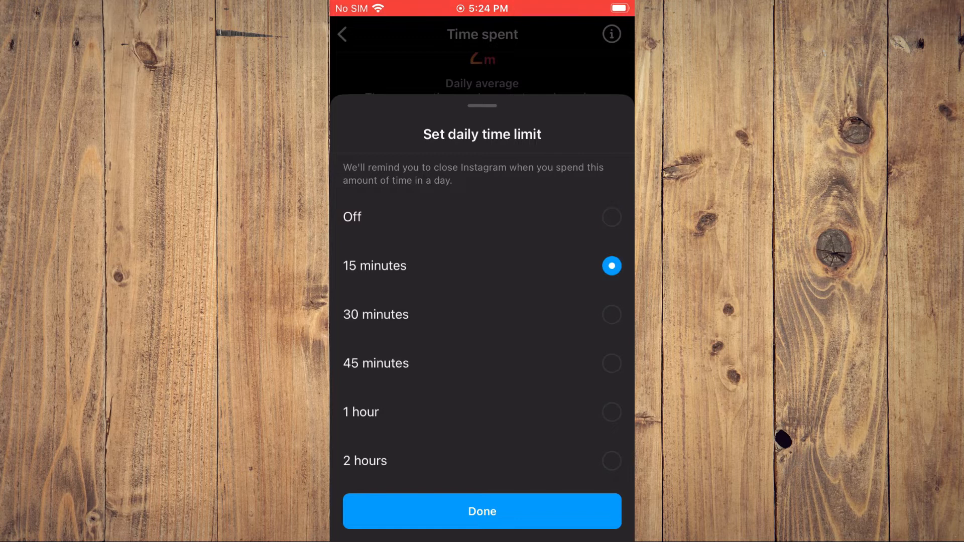
{"action": "left_click", "coordinate": [482, 511]}
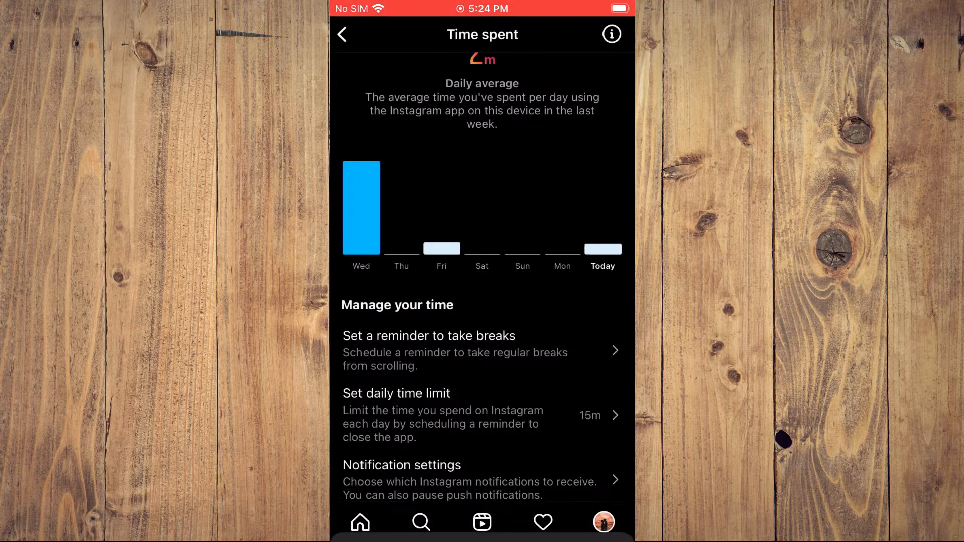